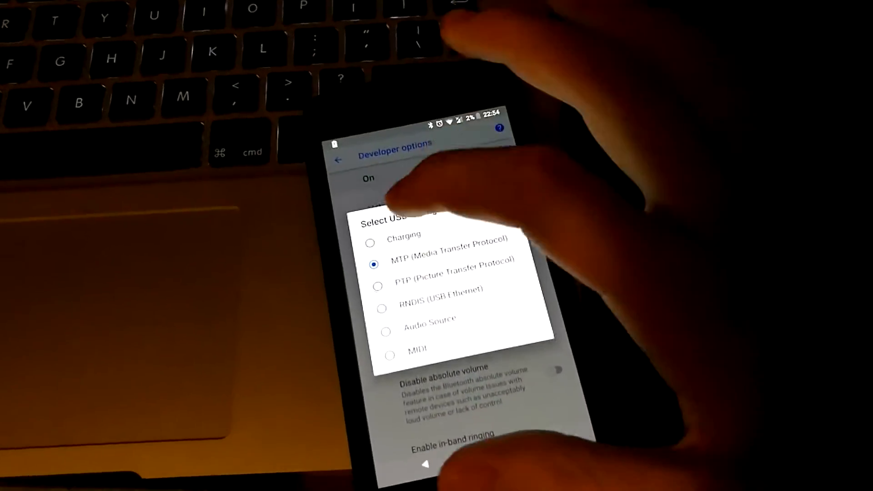
Step: Choose Charging as the USB configuration twice, yet the summary still reads MTP
click(373, 263)
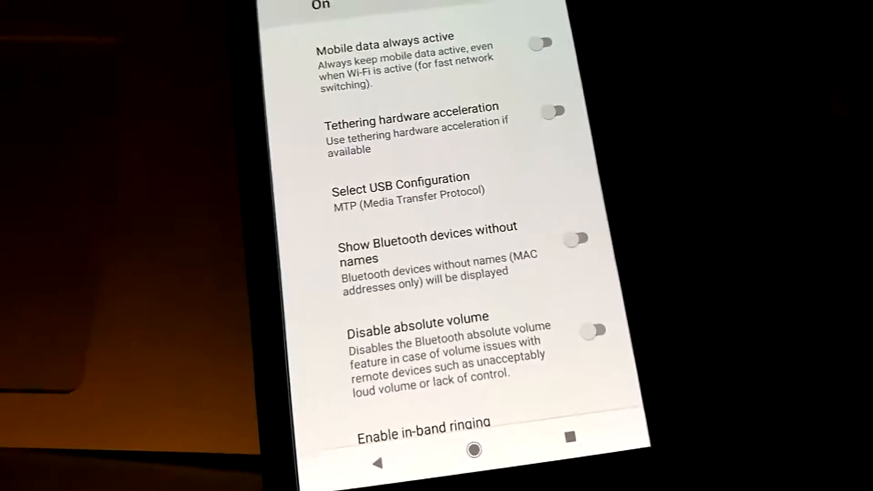
click(398, 187)
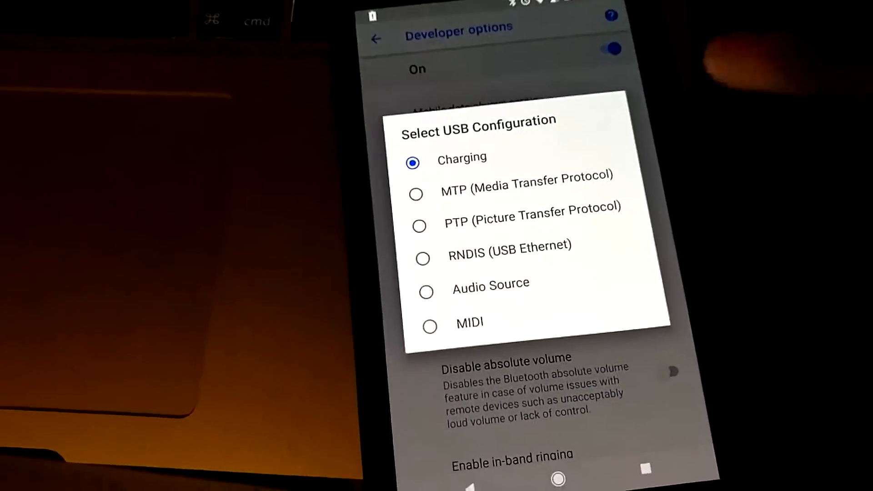
click(525, 194)
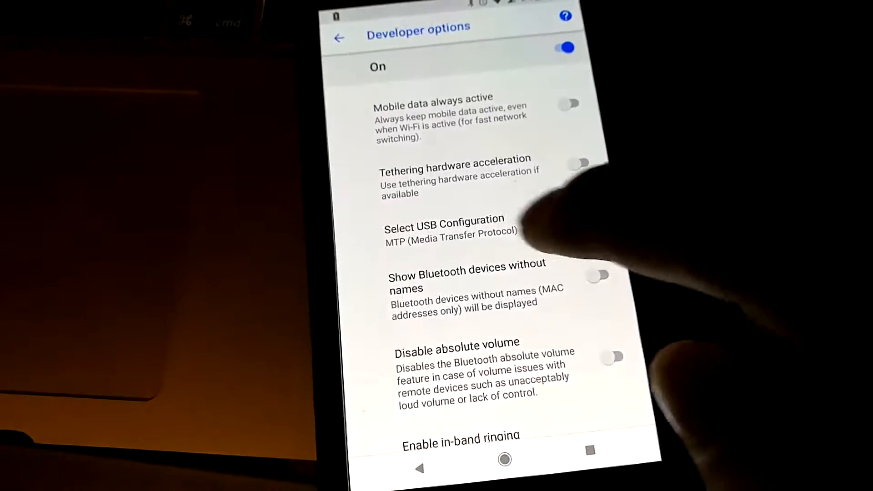
Step: Scroll down and reopen Select USB Configuration, showing Charging marked as selected
click(444, 225)
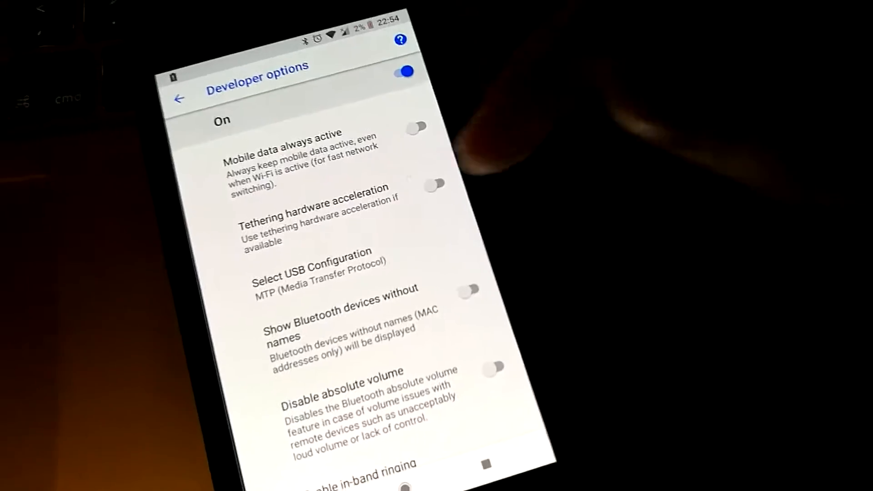
click(312, 272)
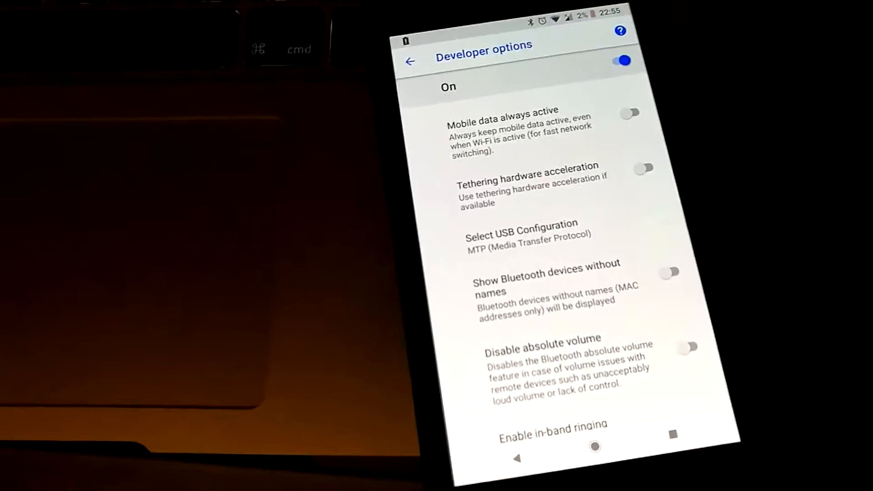
scroll(down, 3)
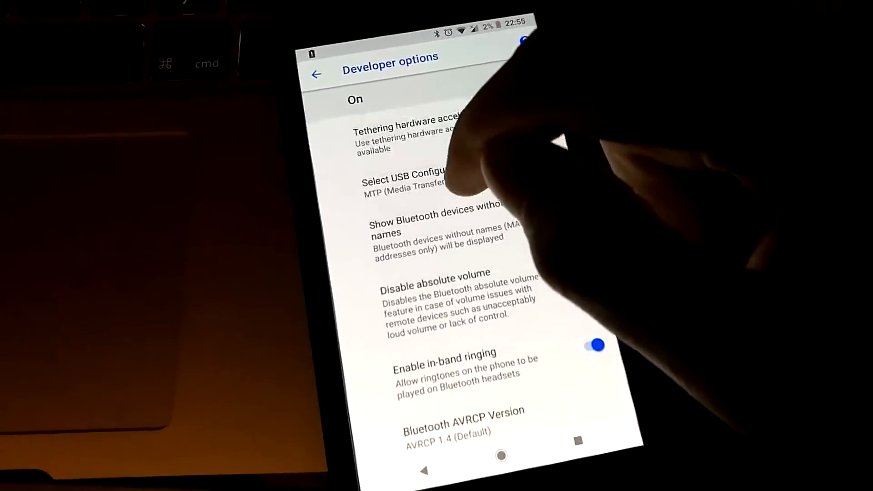
click(406, 182)
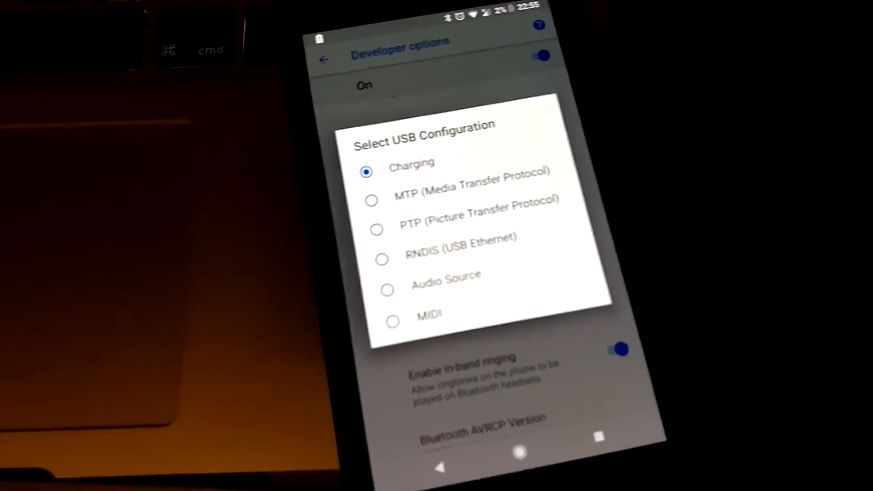